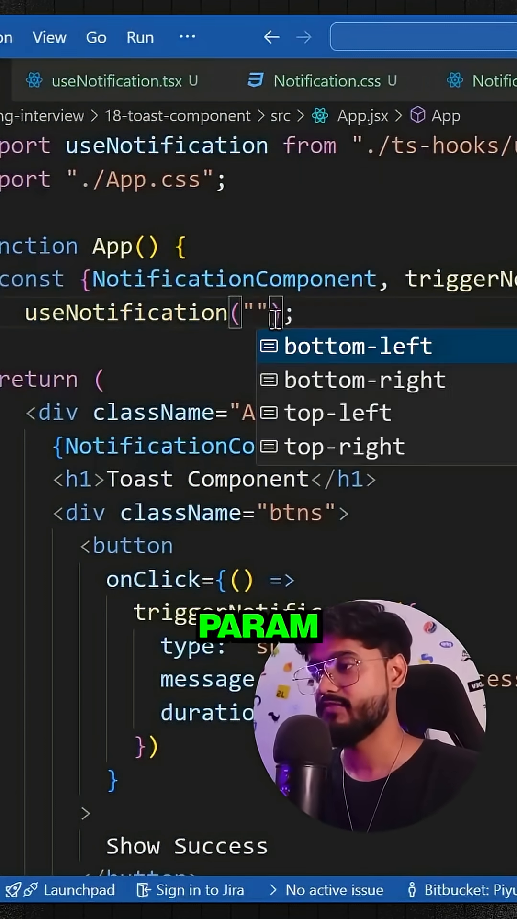
mouse_move(357, 432)
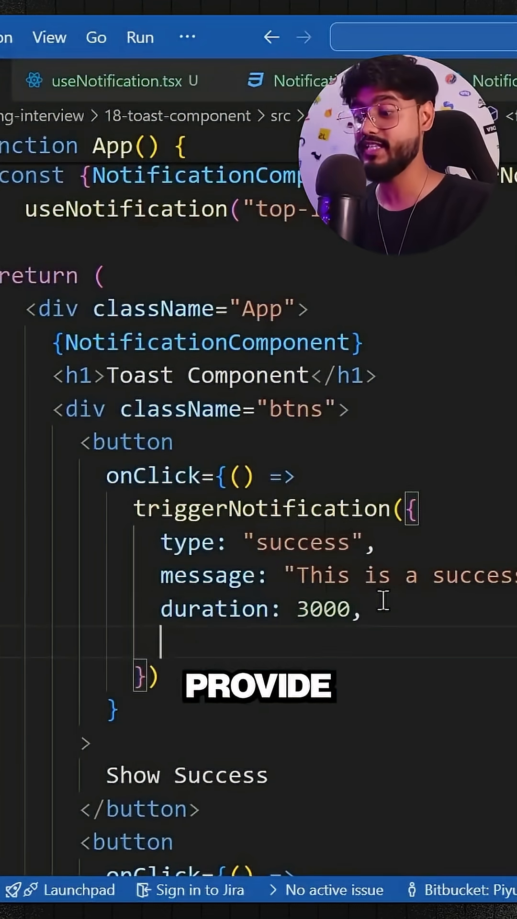
- Add animation: 'pop' to the Show Success triggerNotification options
text(animation: ')
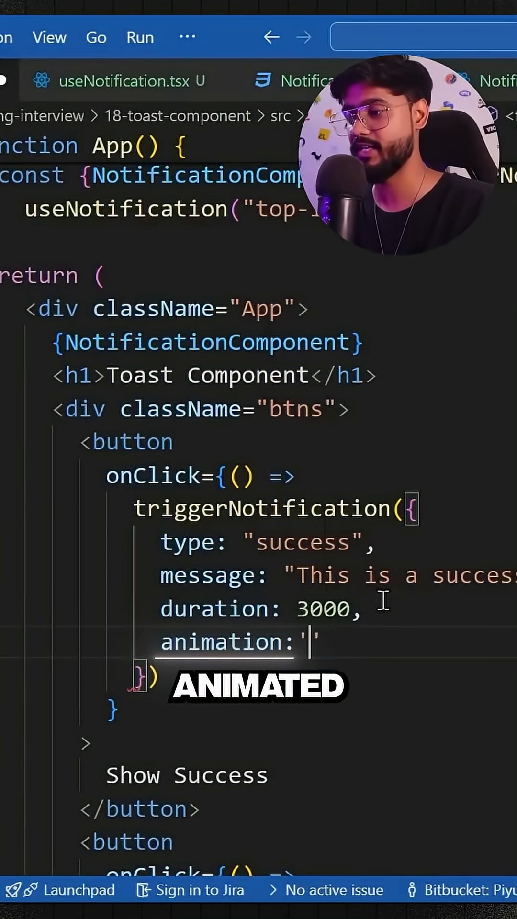
text(pop)
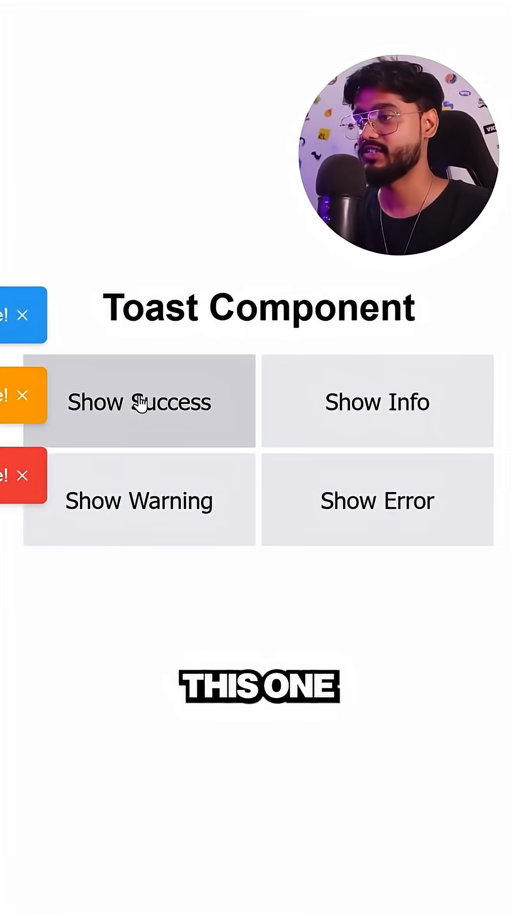
- Trigger Show Success repeatedly to stack popping success toasts at the top left
click(139, 400)
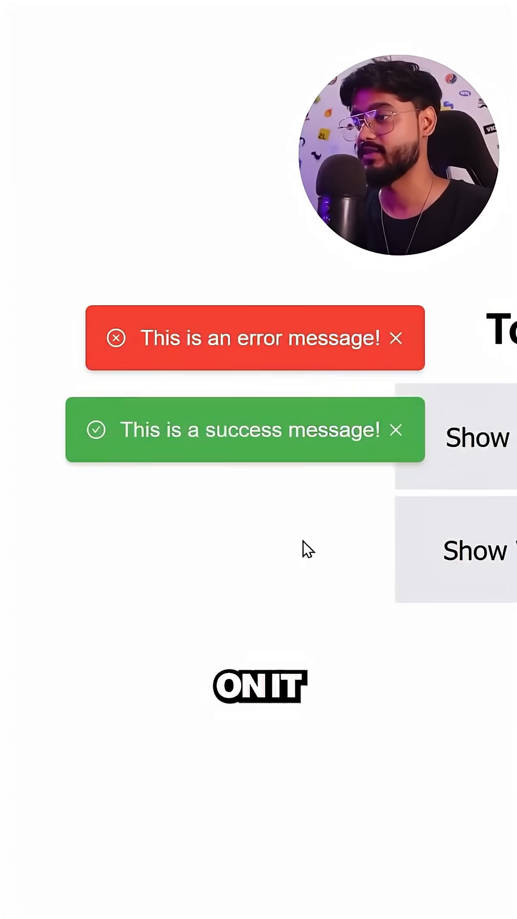
click(478, 438)
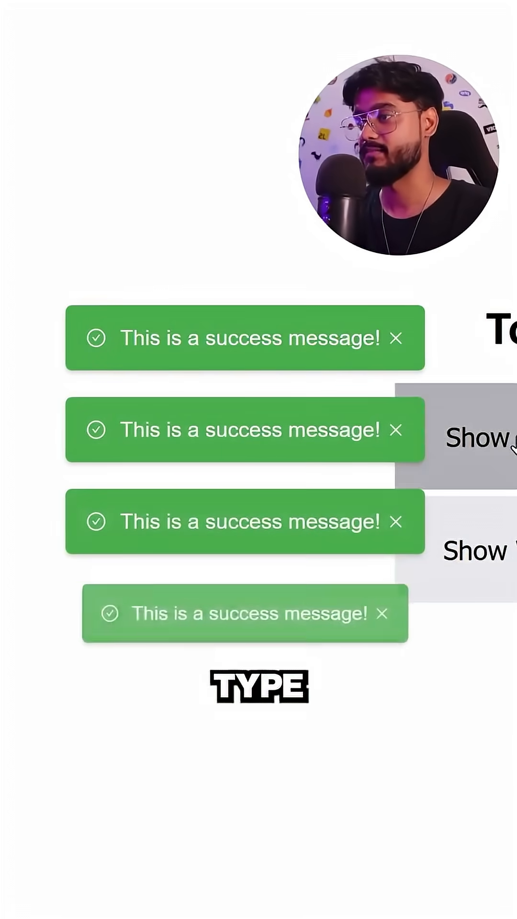